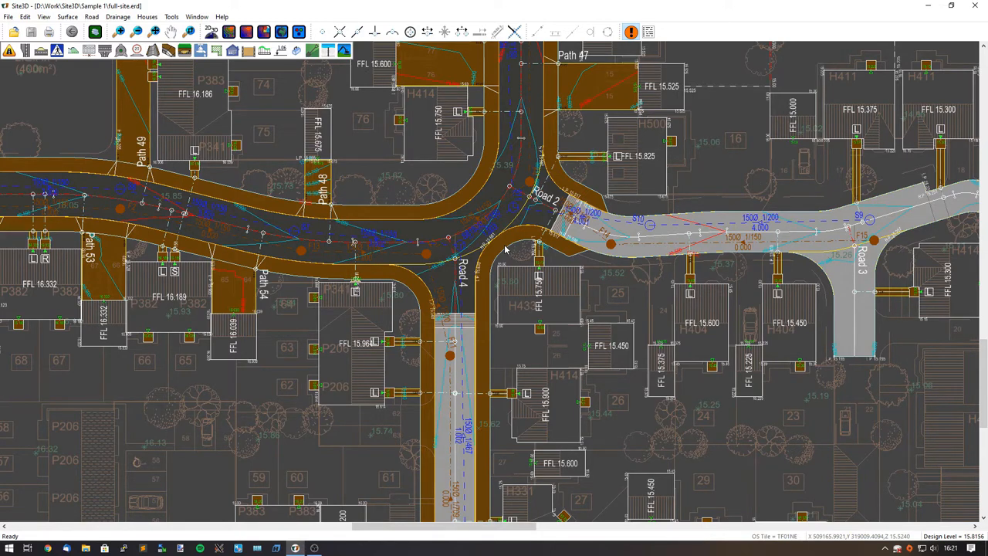
pyautogui.moveTo(519, 238)
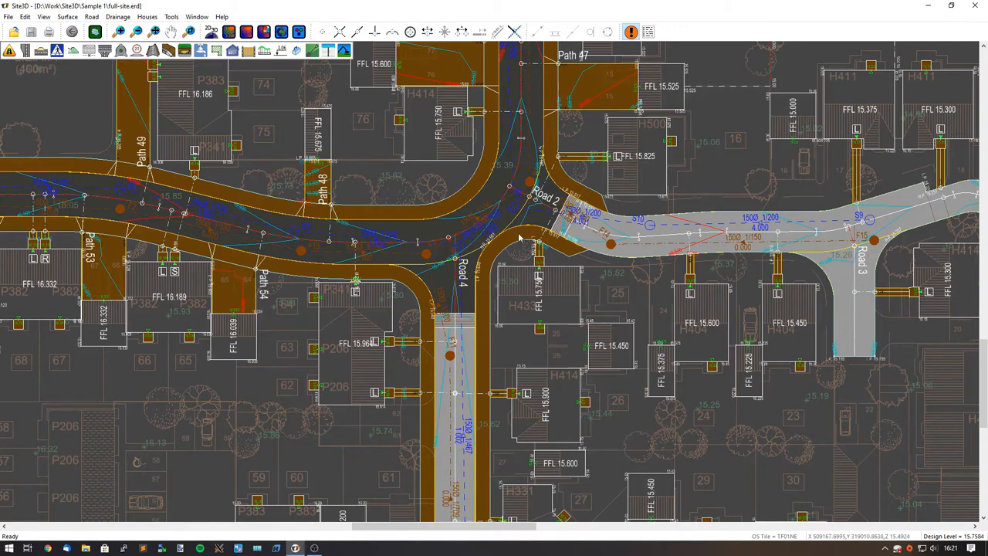
pyautogui.moveTo(204, 49)
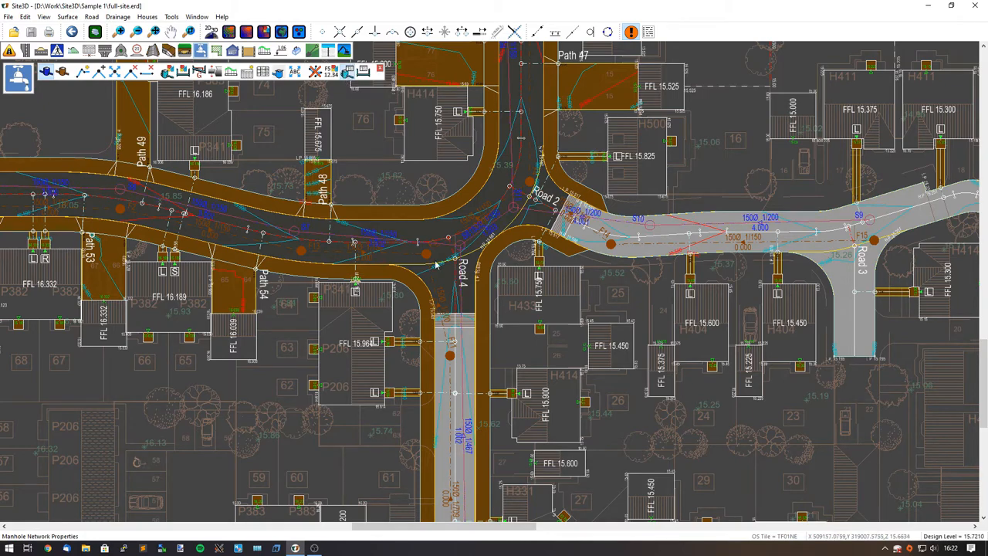
pyautogui.moveTo(455, 253)
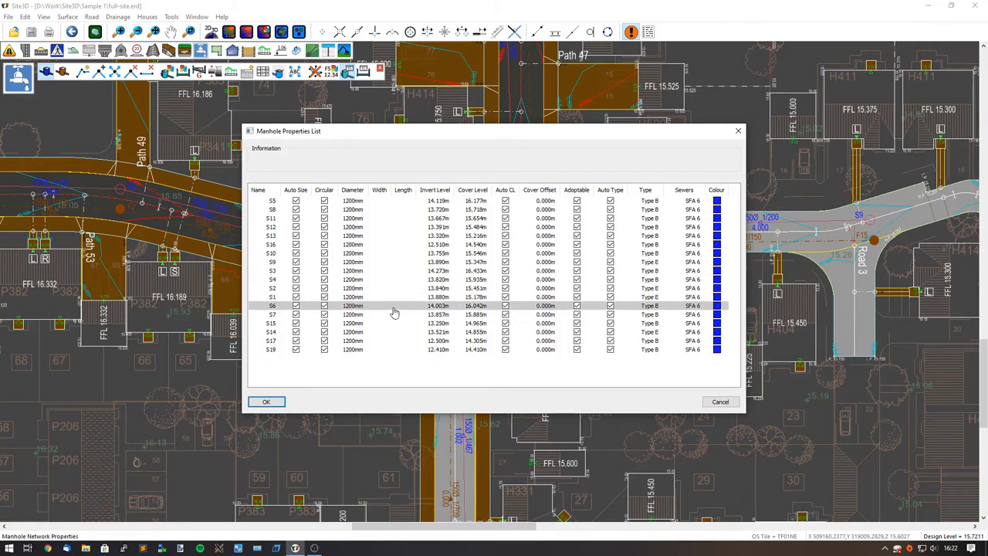
# Shift-select the manhole group, change their diameter, untick Adoptable and confirm the properties list
pyautogui.click(352, 253)
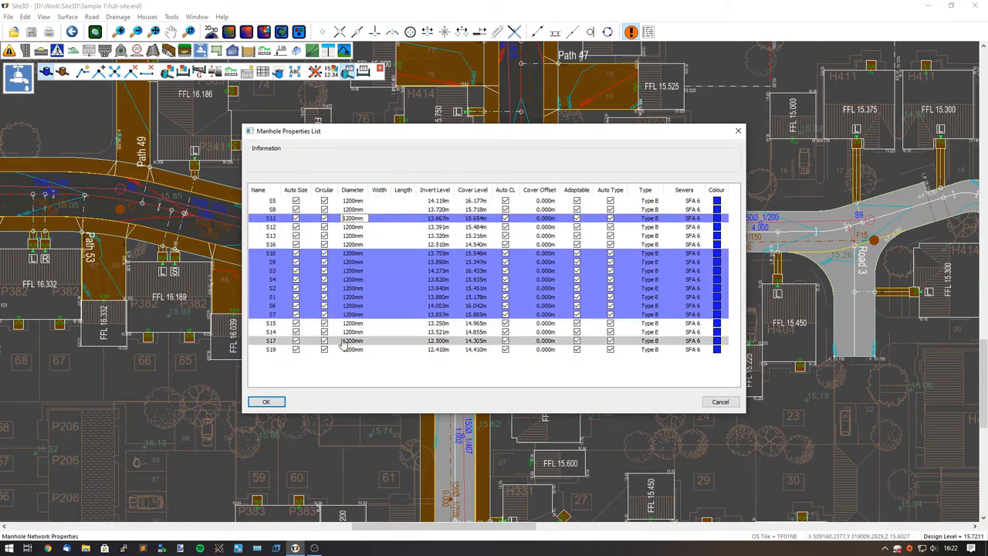
pyautogui.click(352, 348)
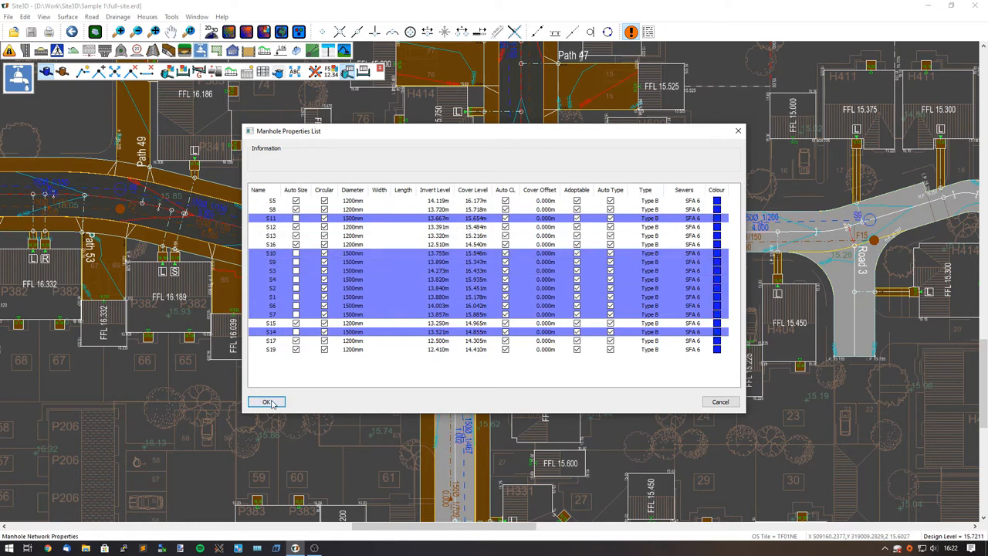
pyautogui.click(267, 401)
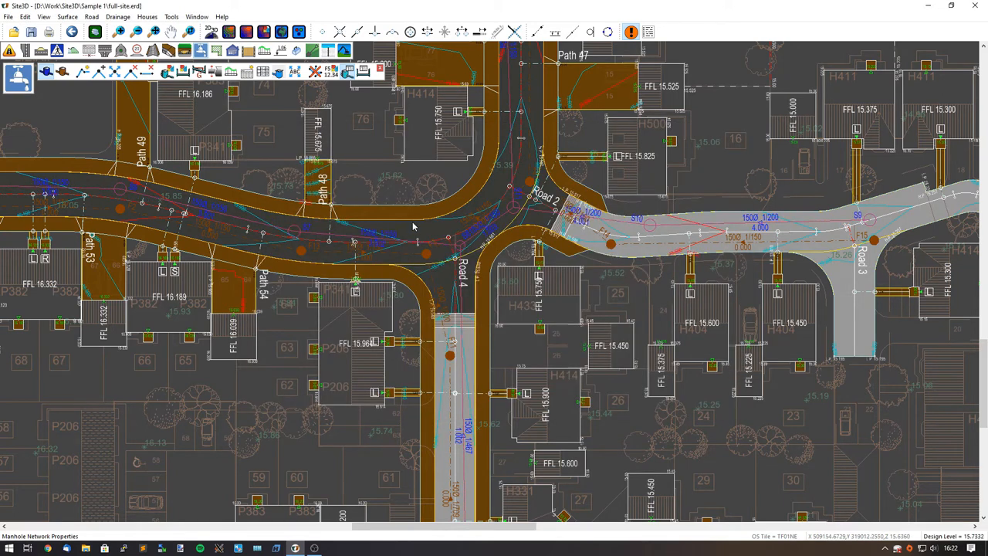
pyautogui.moveTo(349, 71)
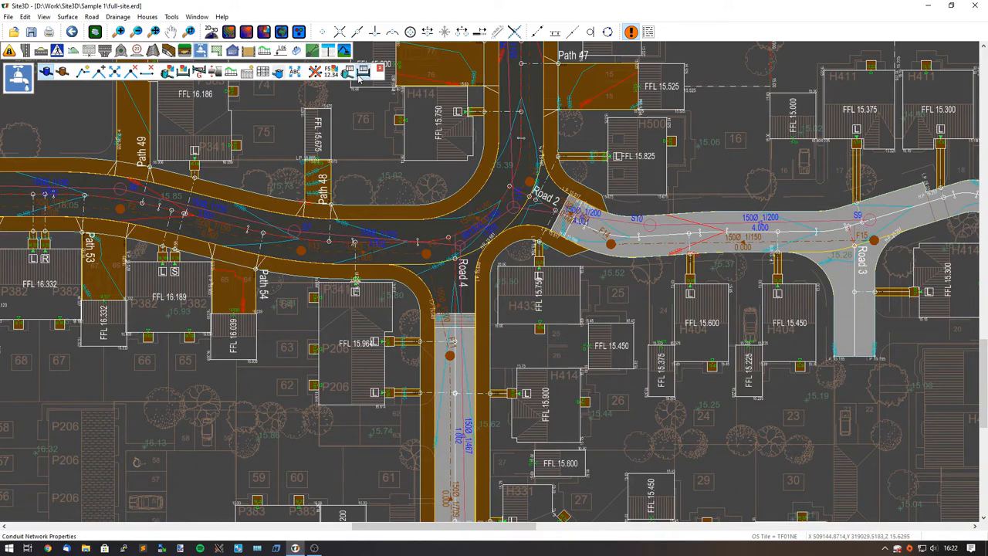
# In the Pipe Schedule, select conduits 1.000–1.008 and bring up the Colour column's options
pyautogui.click(358, 72)
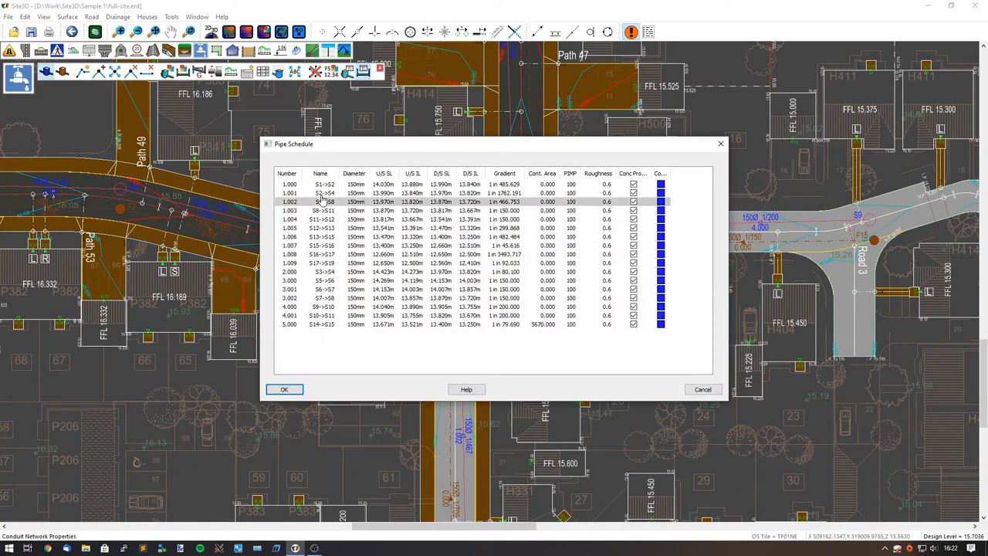
pyautogui.click(321, 184)
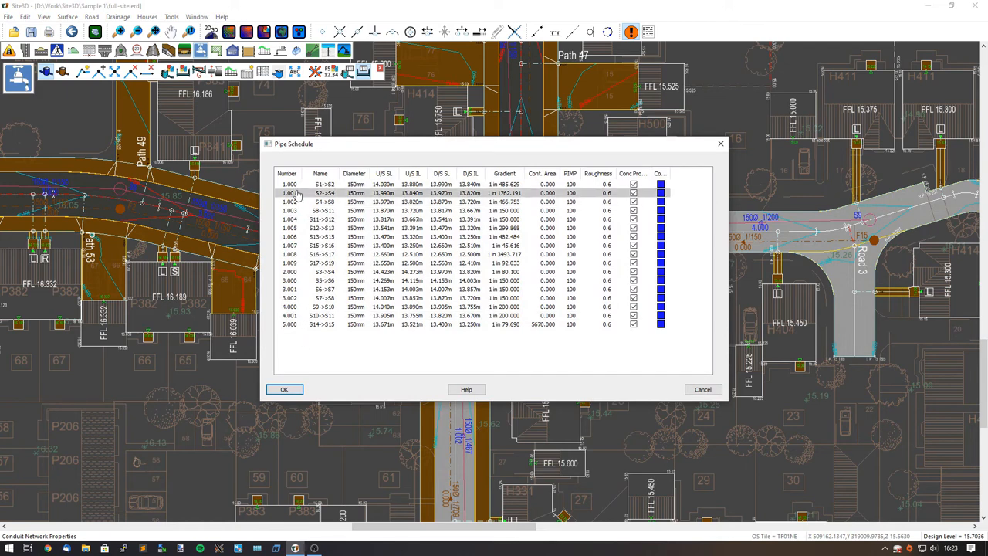
pyautogui.click(287, 184)
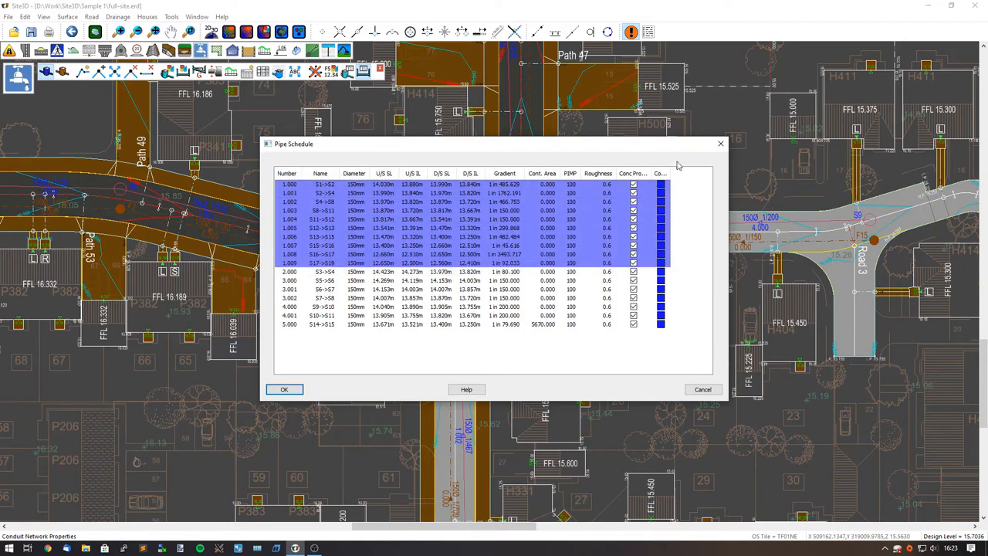
pyautogui.click(471, 236)
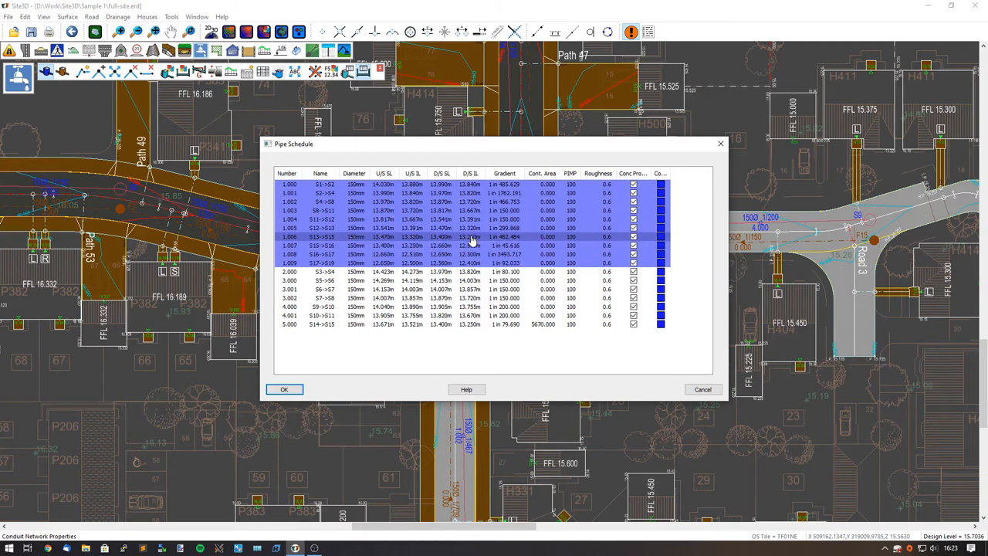
pyautogui.click(661, 201)
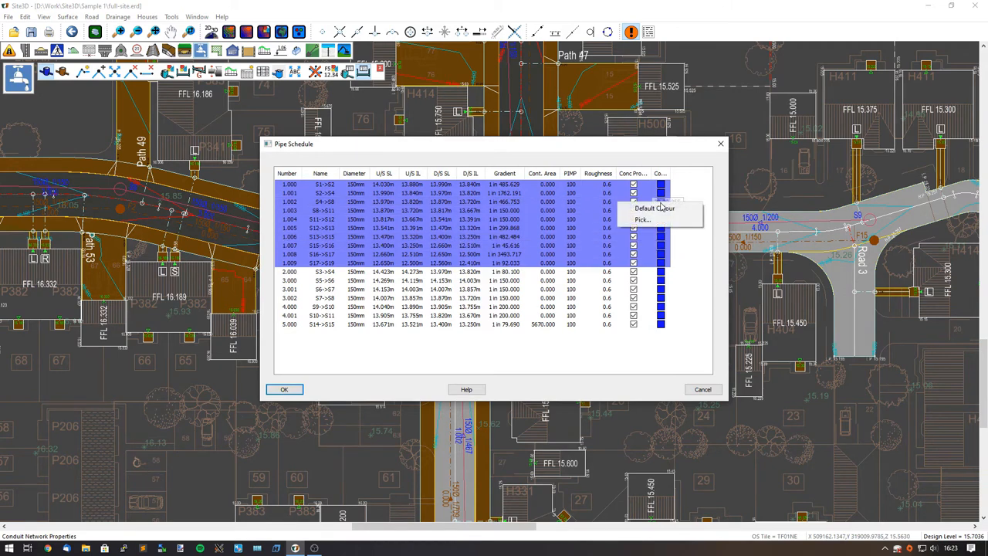
# Set conduits 1.000–1.008 to yellow via the Colour dialog and confirm the pipe schedule
pyautogui.click(642, 220)
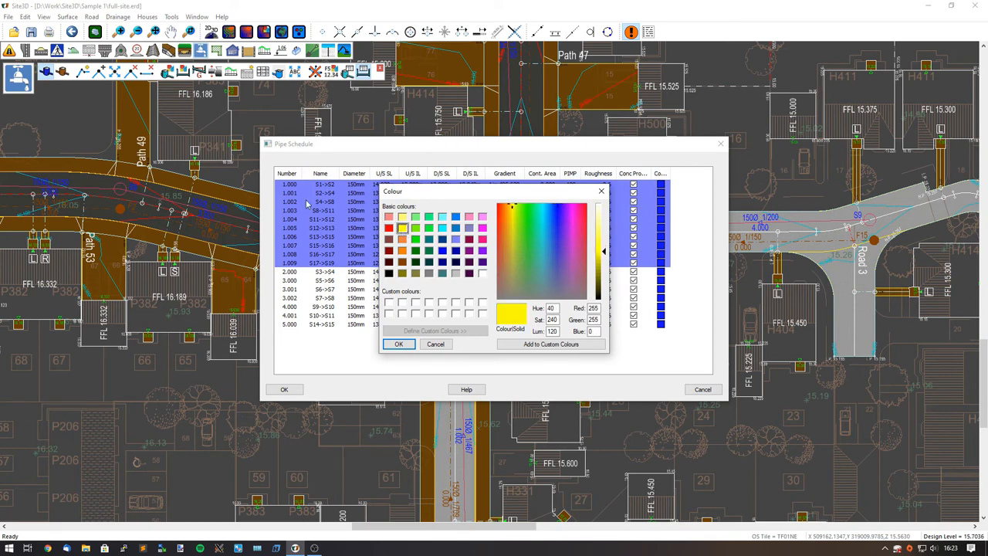
pyautogui.click(398, 343)
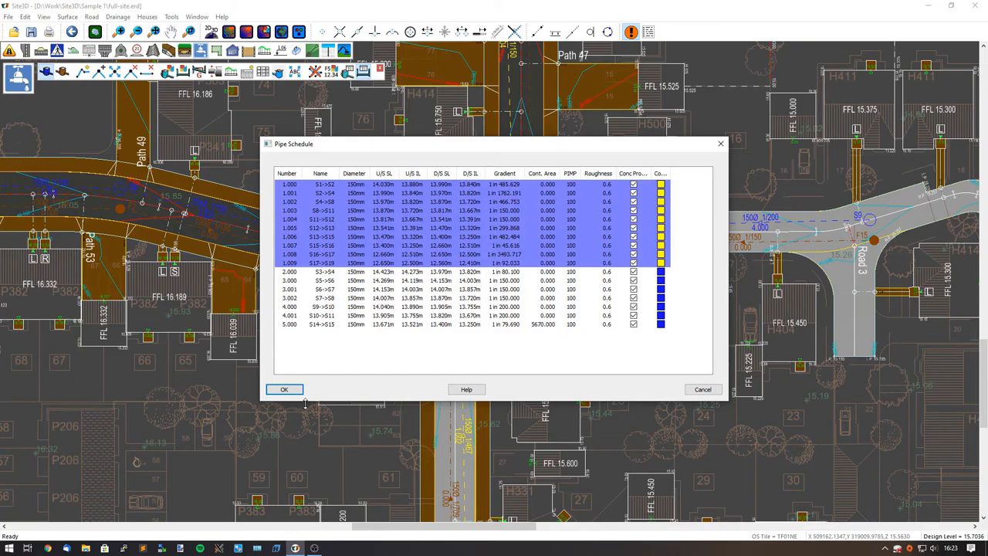
pyautogui.click(284, 389)
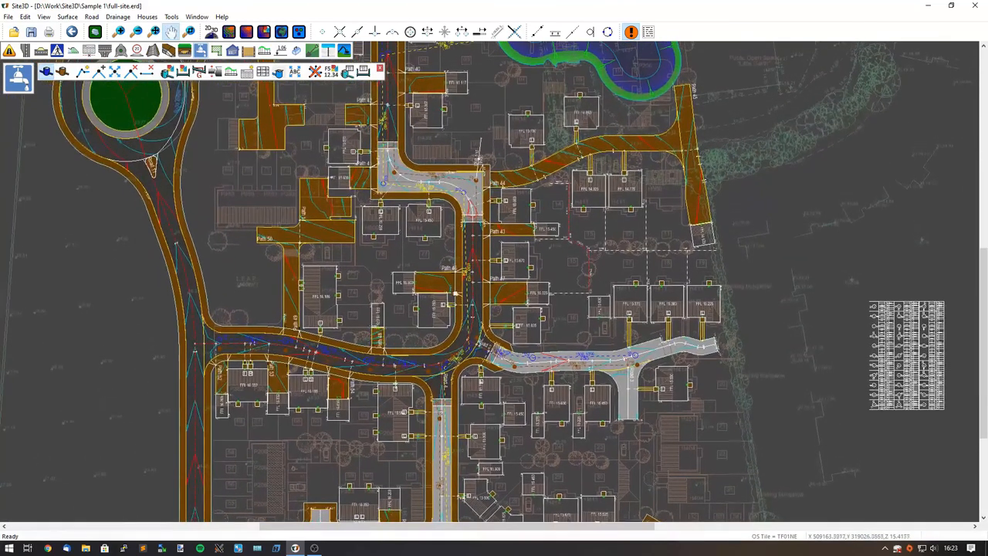
# Zoom out to view the wider site layout with the yellow conduit run
pyautogui.scroll(-3)
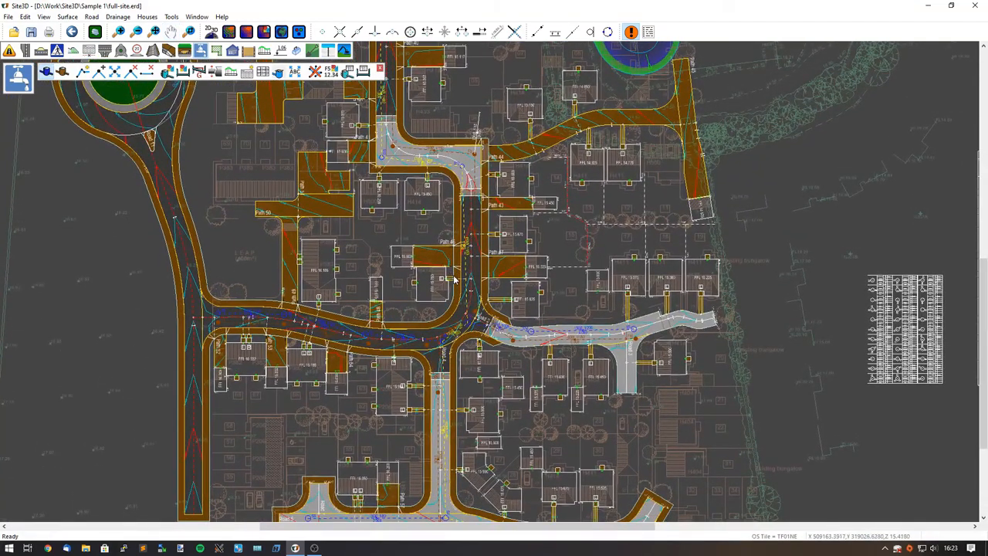